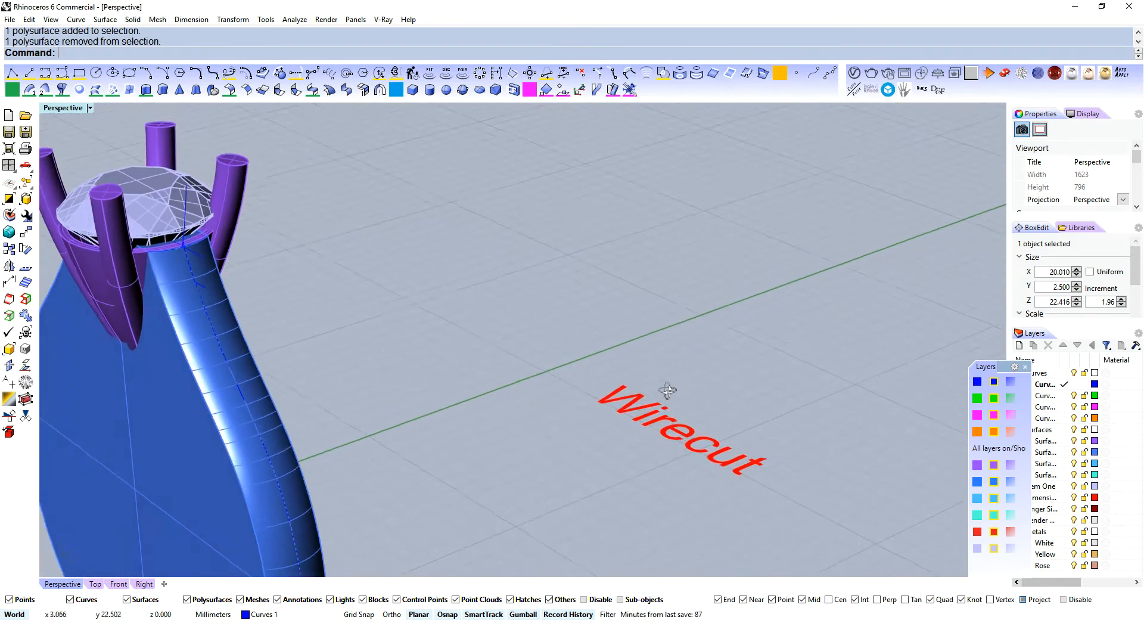
Orbit around the teardrop blank to inspect it from several angles
{"action": "left_click_drag", "start_coordinate": [666, 389], "coordinate": [635, 434]}
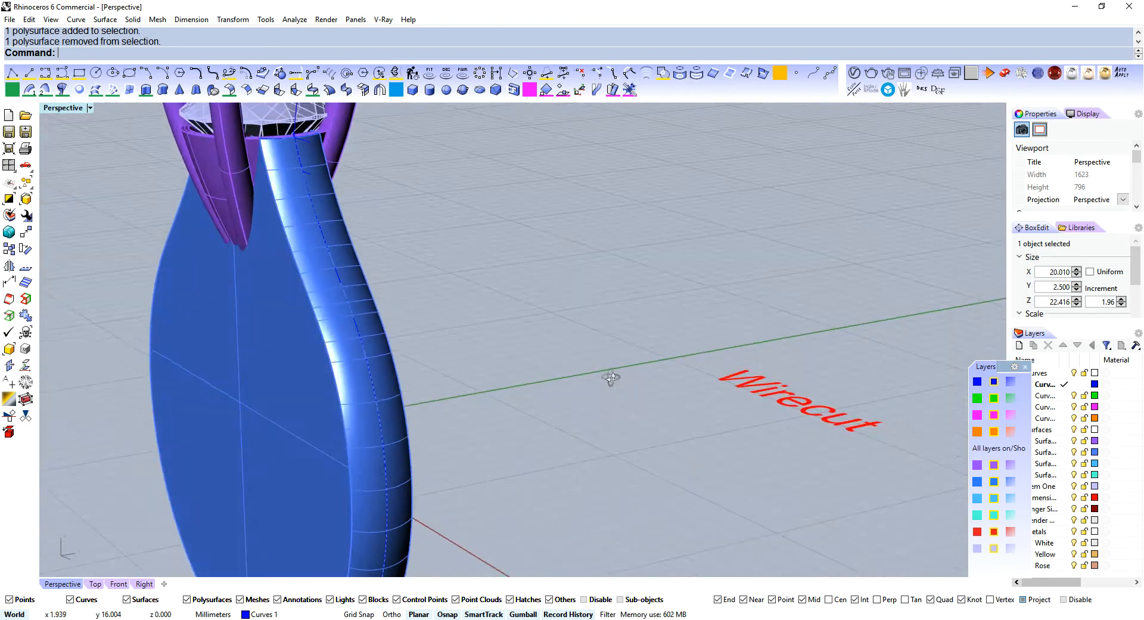
{"action": "left_click_drag", "start_coordinate": [611, 378], "coordinate": [691, 385]}
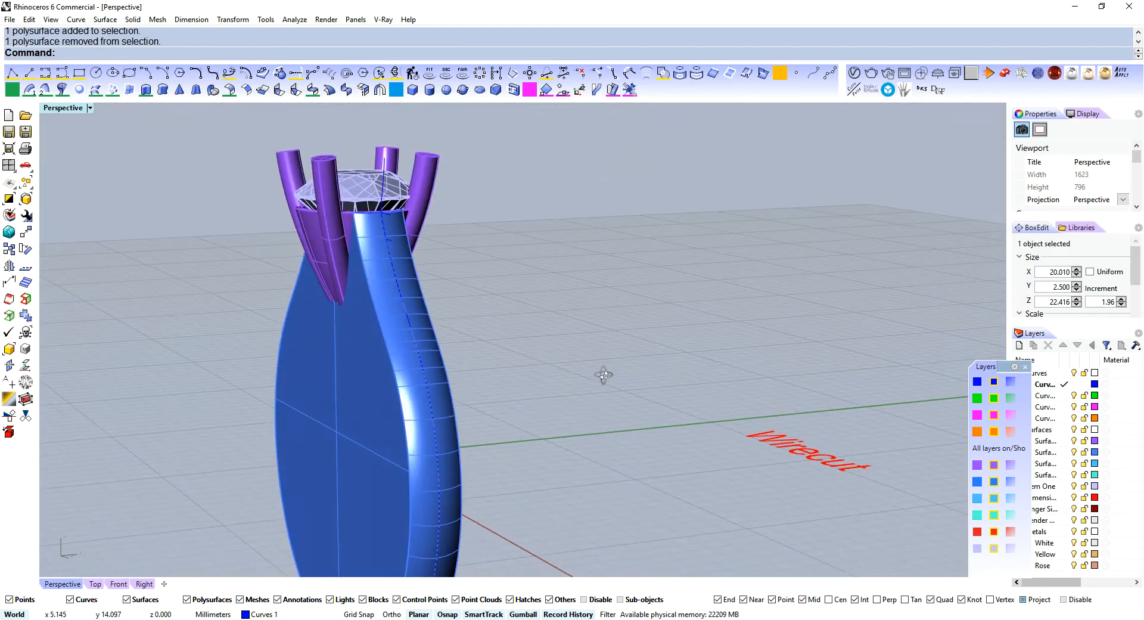
{"action": "left_click_drag", "start_coordinate": [604, 374], "coordinate": [568, 397]}
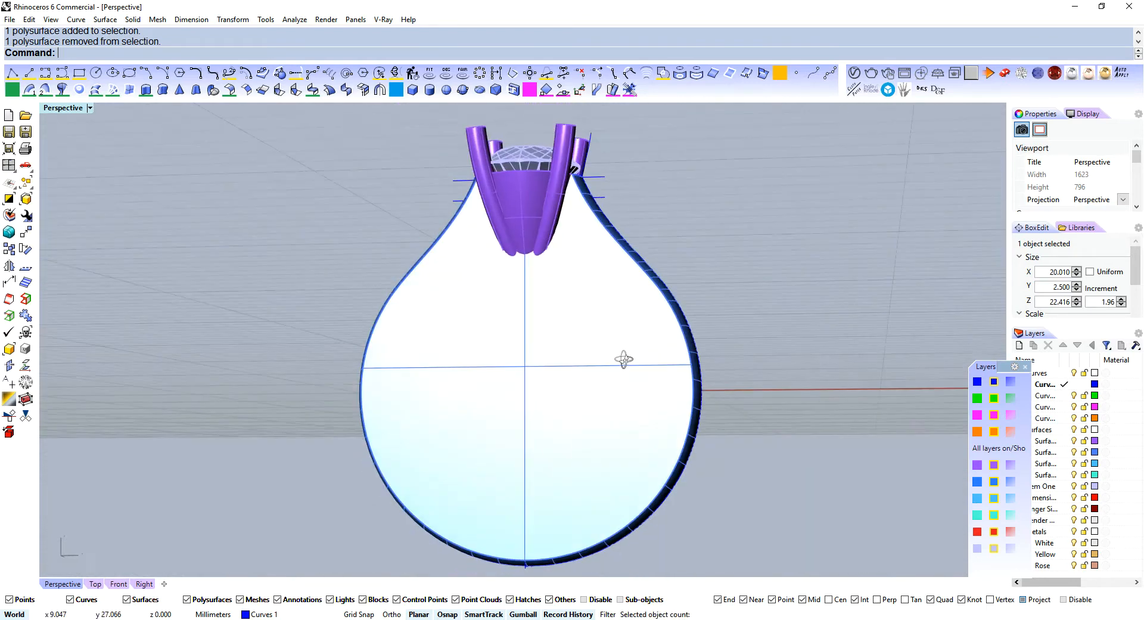
{"action": "left_click_drag", "start_coordinate": [624, 358], "coordinate": [481, 431]}
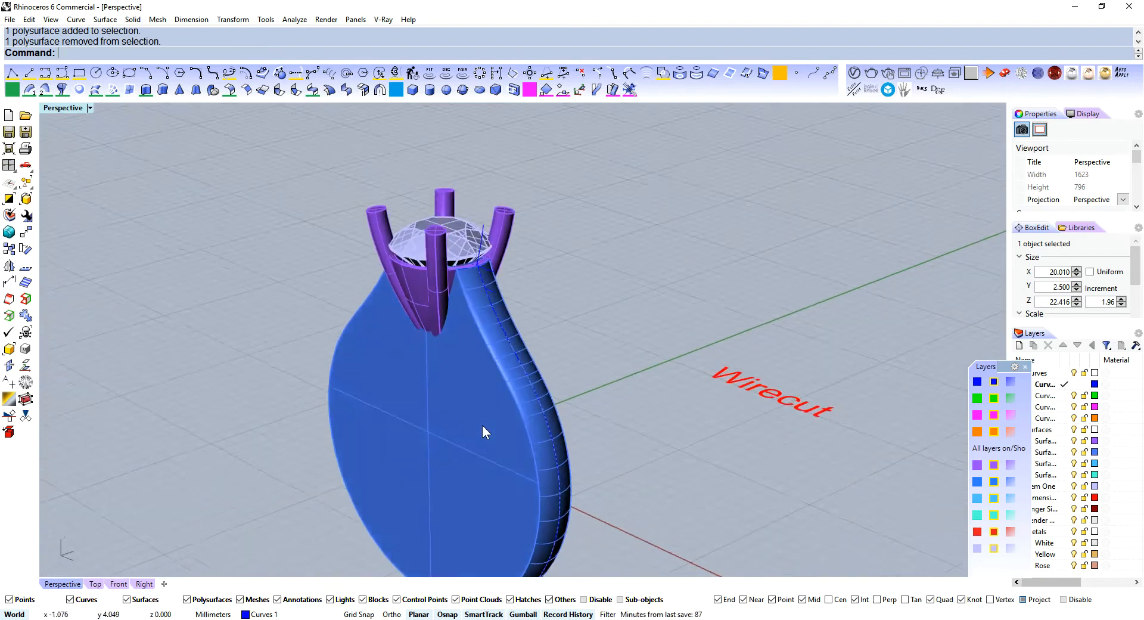
Switch to the Front view, undo the last change and reorient the view of the blank
{"action": "left_click", "coordinate": [119, 583]}
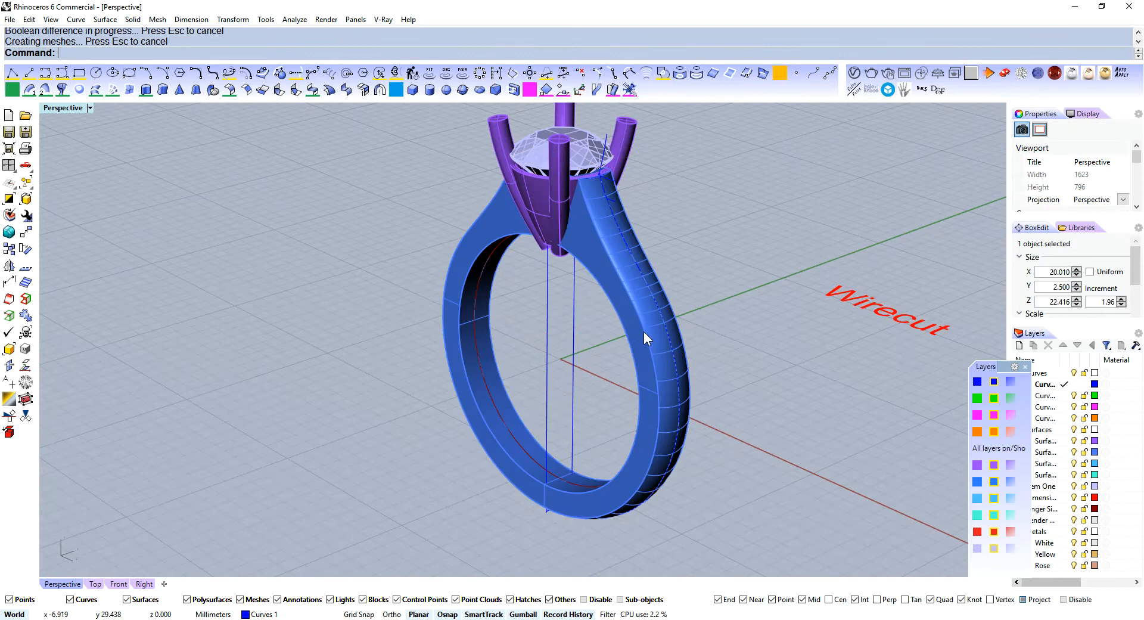
{"action": "key", "text": "Ctrl+z"}
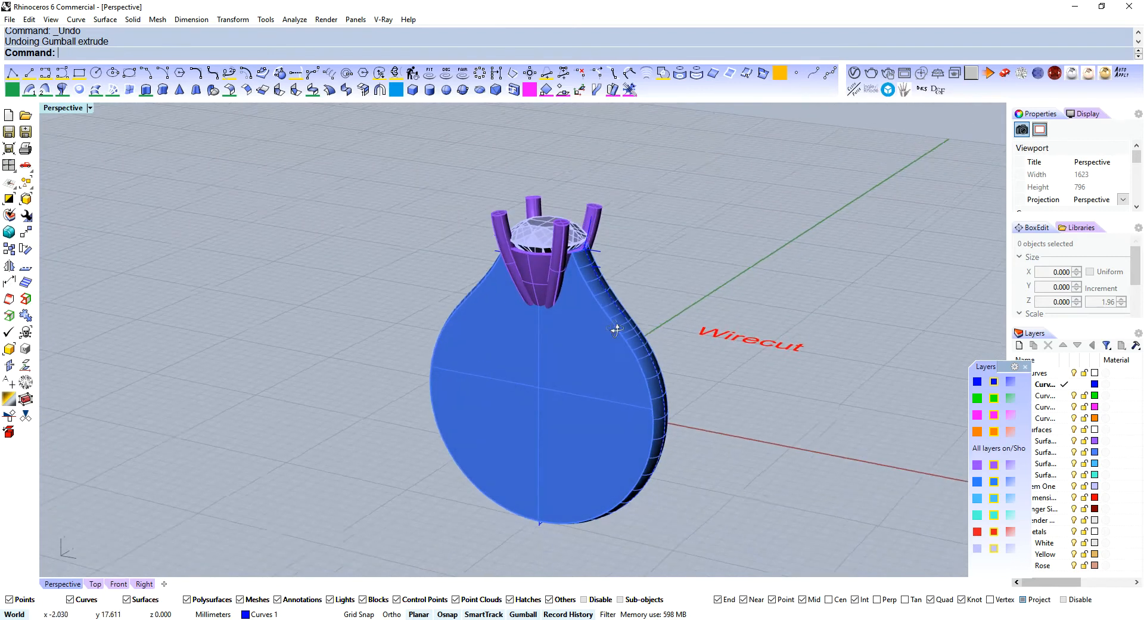
{"action": "left_click_drag", "start_coordinate": [615, 329], "coordinate": [649, 354]}
{"action": "type", "text": "WireCut"}
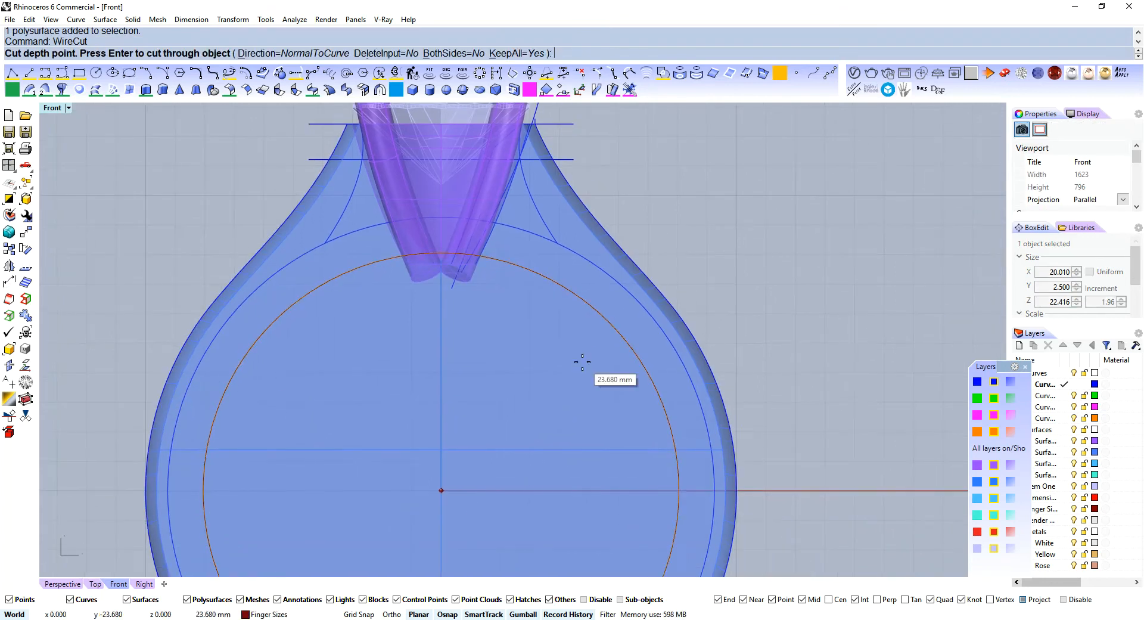
{"action": "mouse_move", "coordinate": [592, 372]}
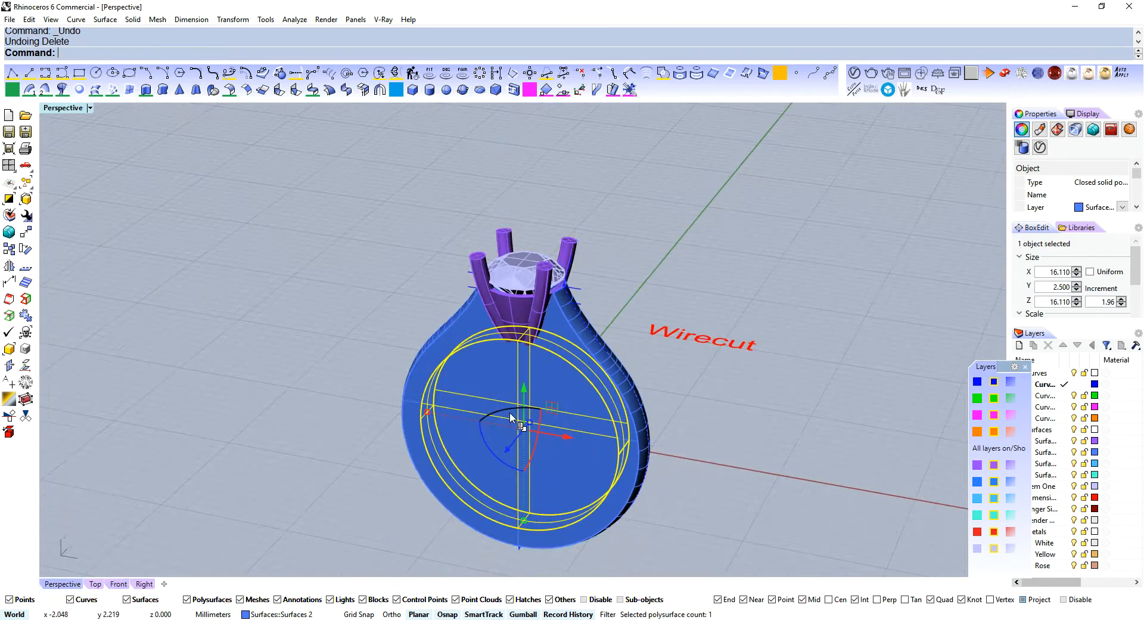
{"action": "left_click_drag", "start_coordinate": [511, 416], "coordinate": [569, 422]}
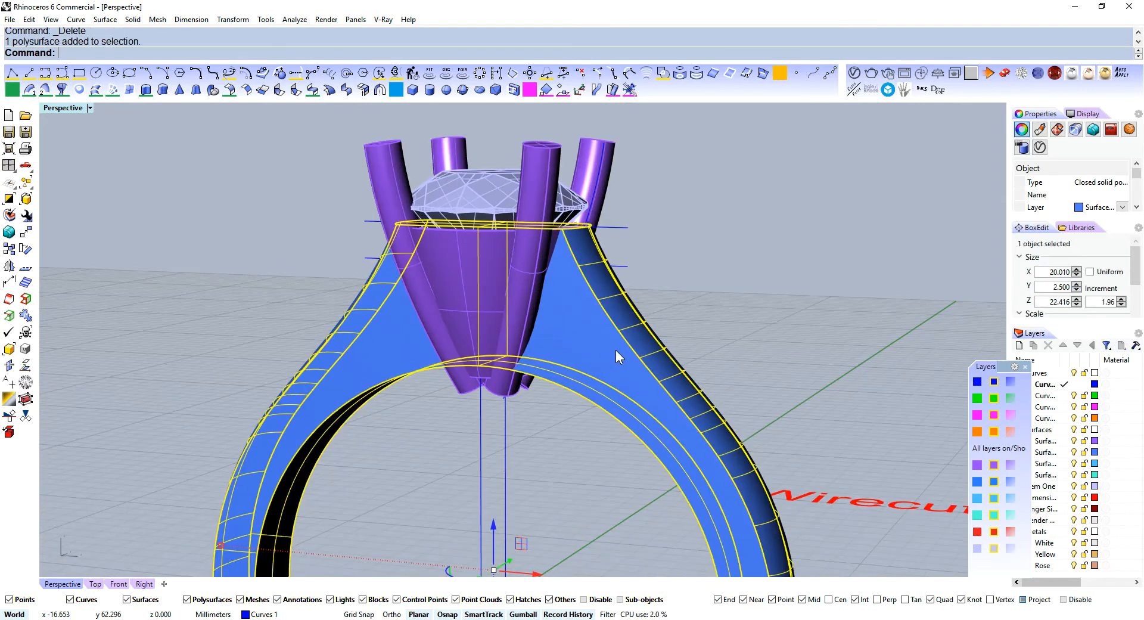
{"action": "mouse_move", "coordinate": [1100, 188]}
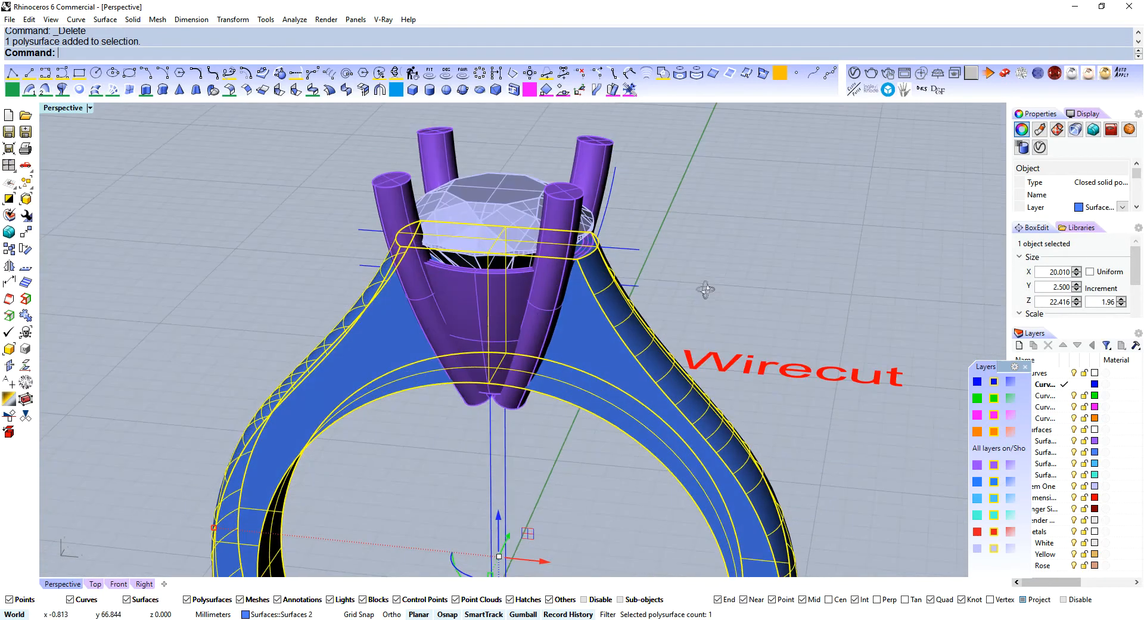
{"action": "left_click_drag", "start_coordinate": [706, 288], "coordinate": [747, 275]}
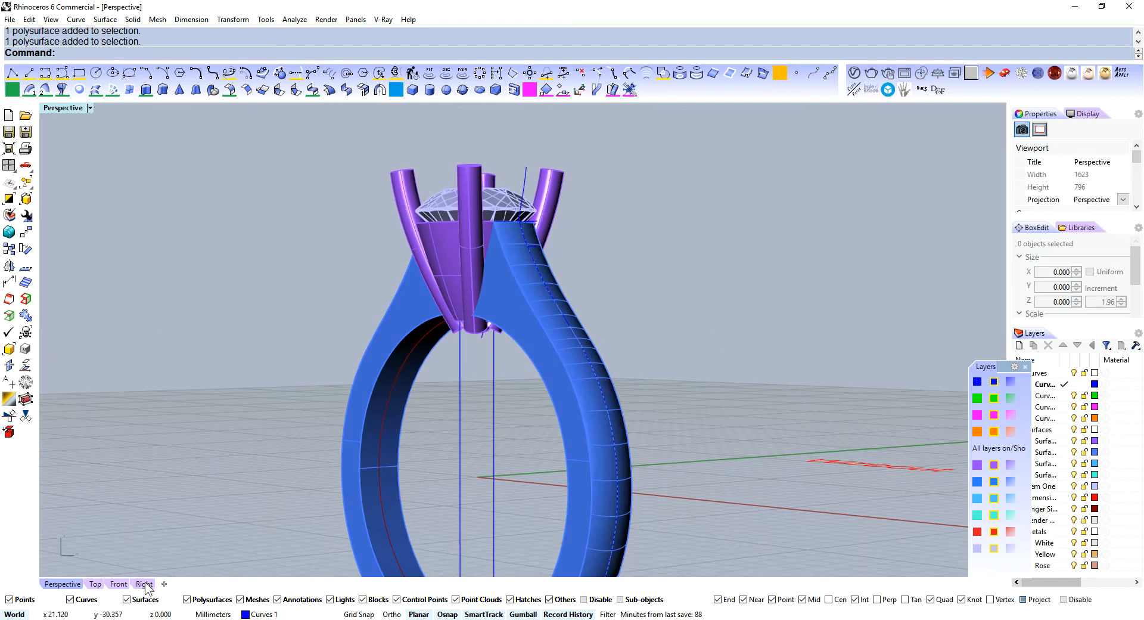
Check the ring in the Right, Front and Top views, ending on Right
{"action": "left_click", "coordinate": [143, 584]}
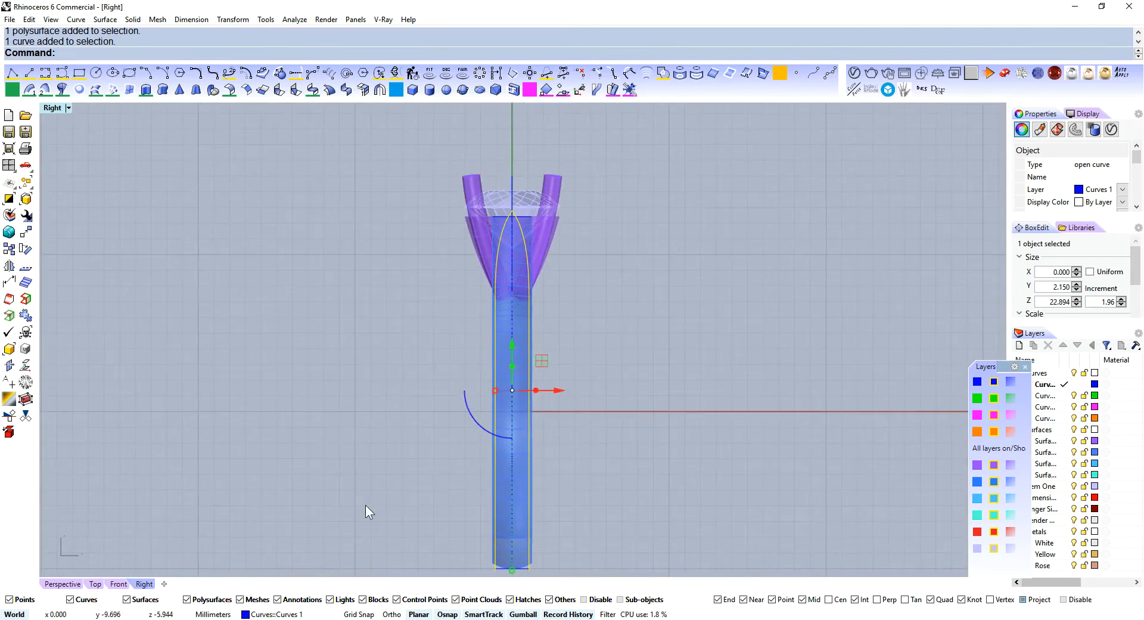
{"action": "left_click", "coordinate": [118, 584]}
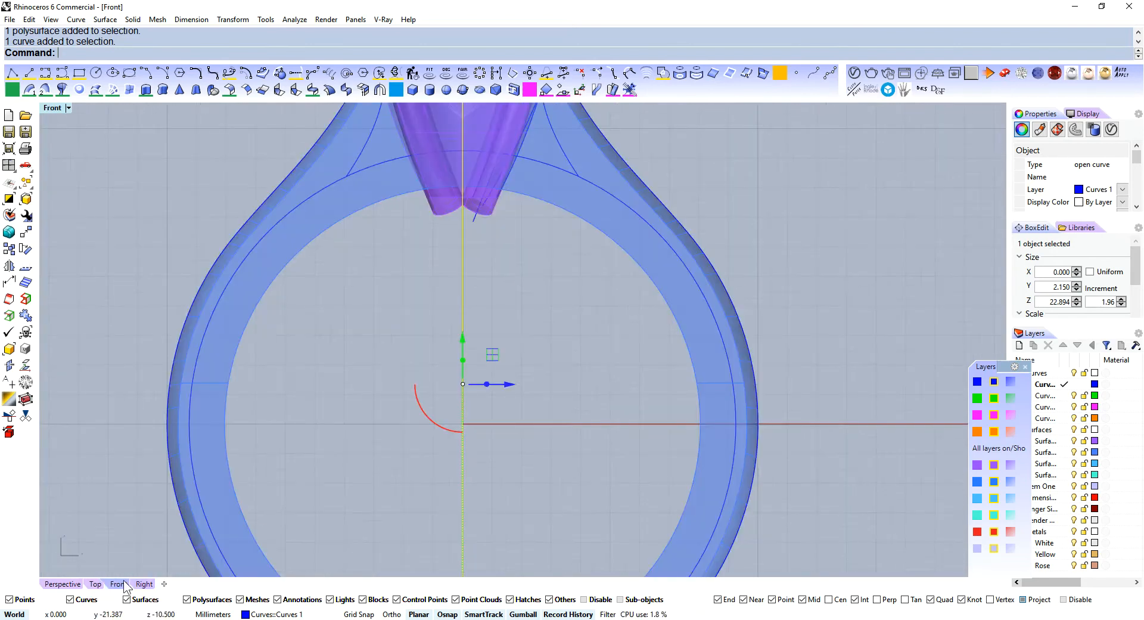
{"action": "left_click", "coordinate": [95, 584]}
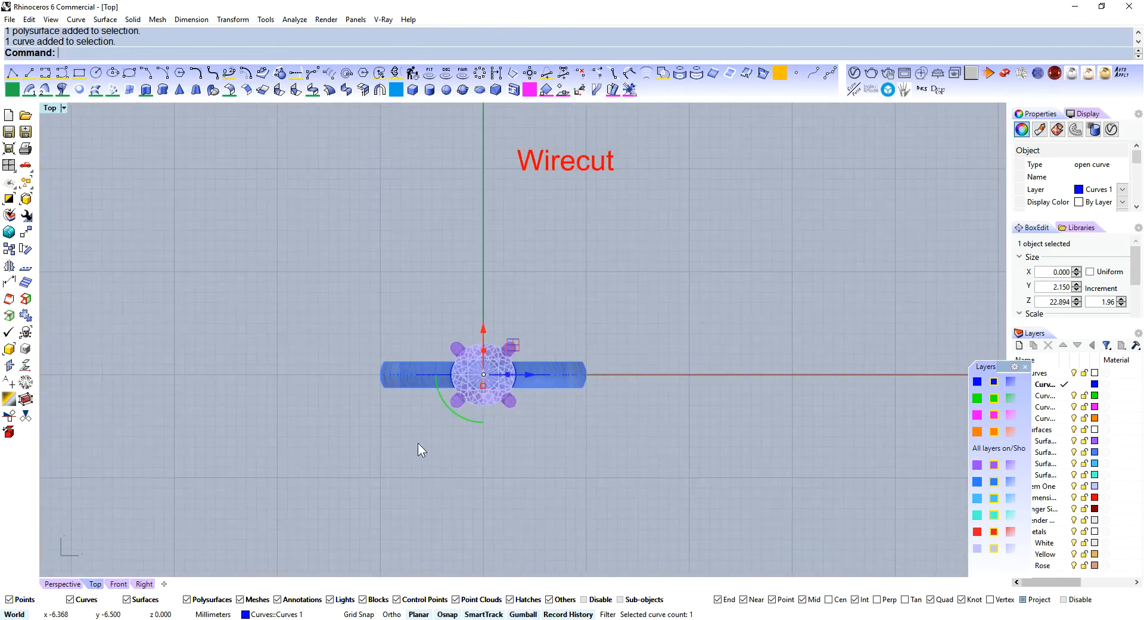
{"action": "left_click", "coordinate": [144, 583]}
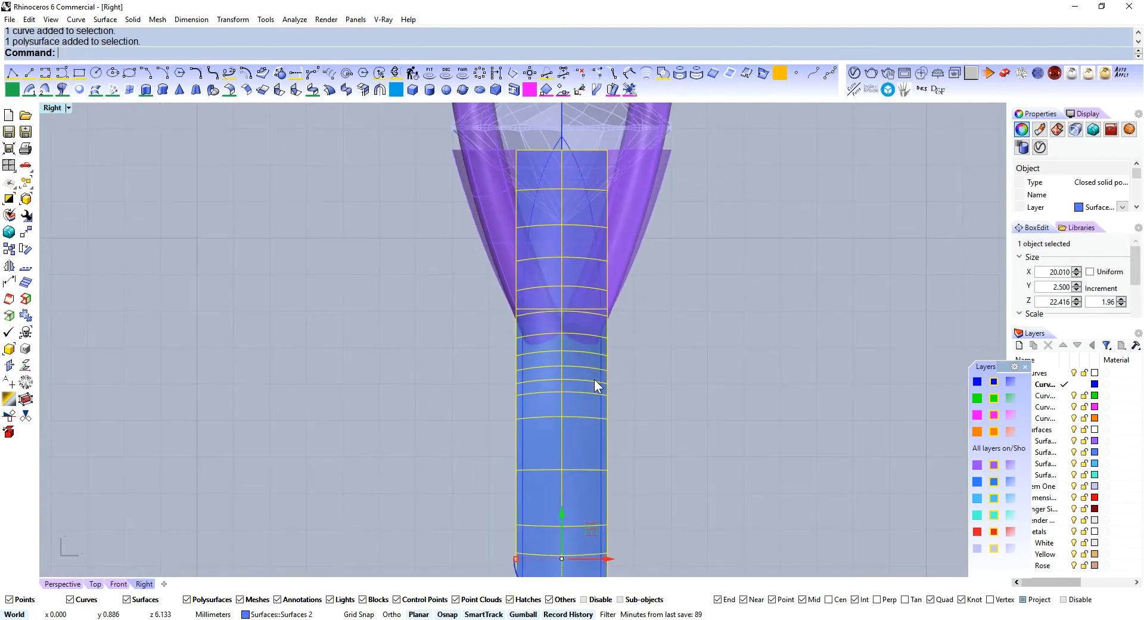
Wire-cut the shank along its tapering side profile, delete the offcut, and view Front
{"action": "type", "text": "WireCut"}
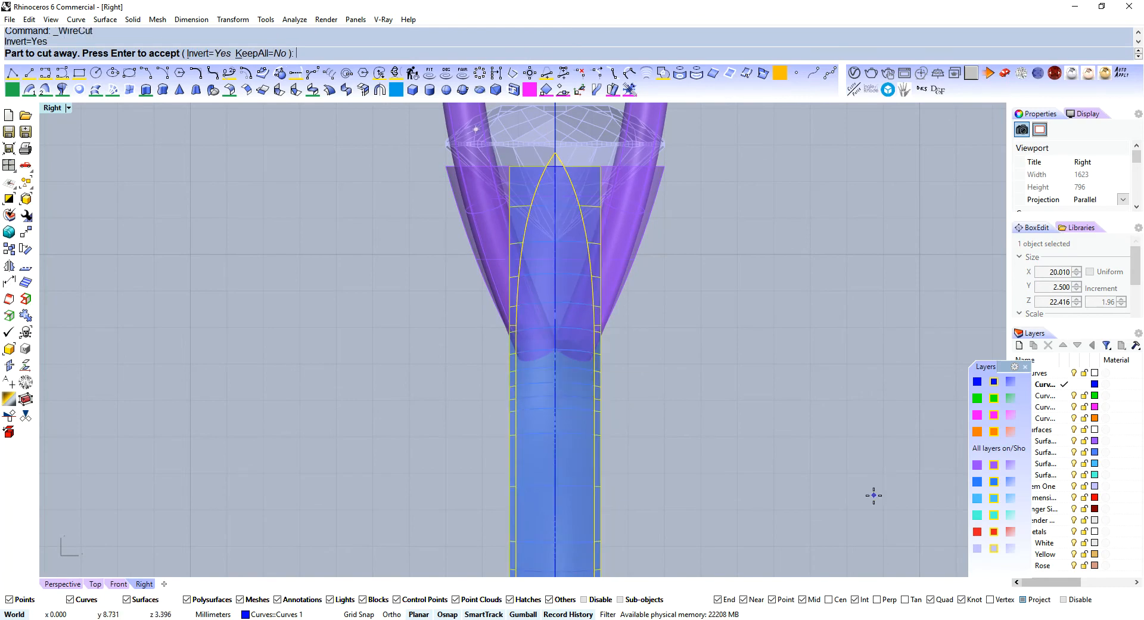
{"action": "key", "text": "Ctrl+z"}
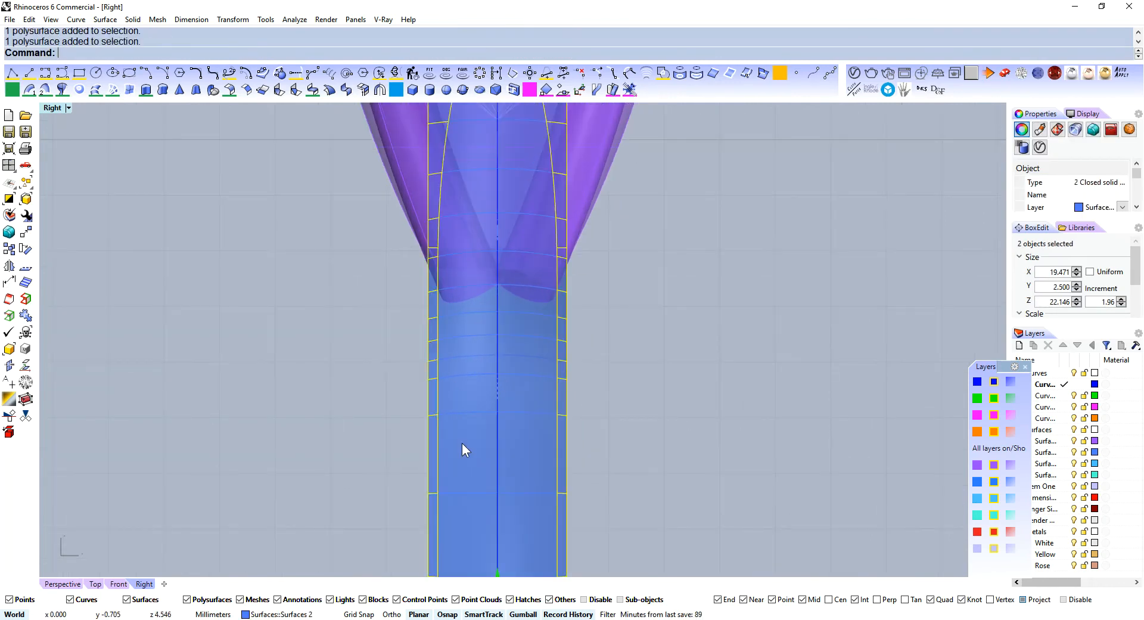
{"action": "key", "text": "Delete"}
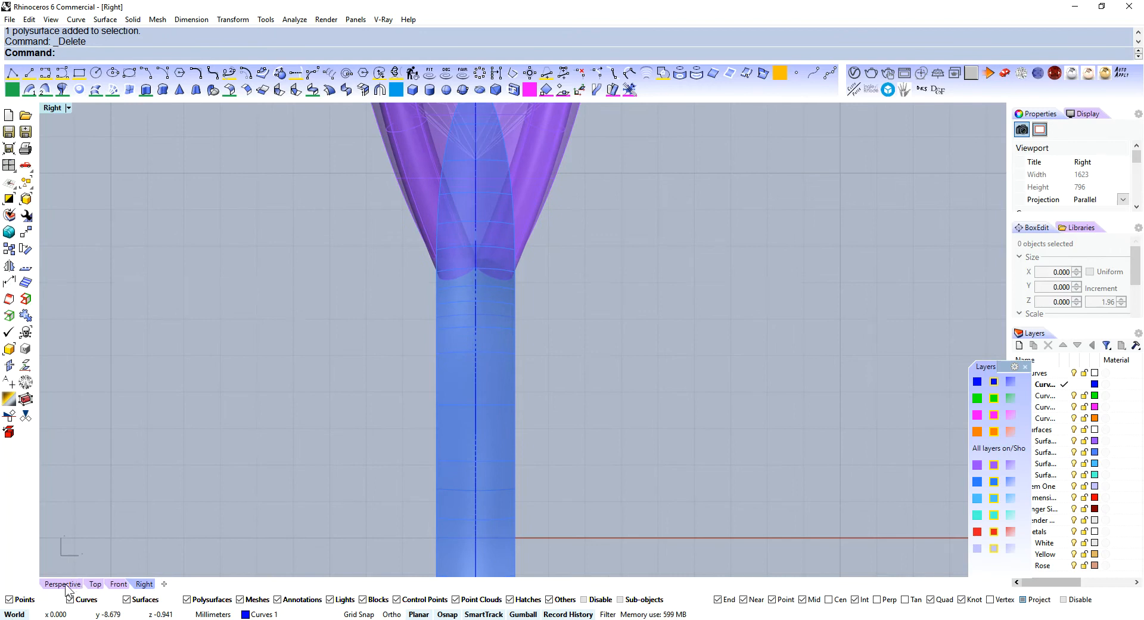
{"action": "left_click", "coordinate": [118, 584]}
{"action": "type", "text": "OP"}
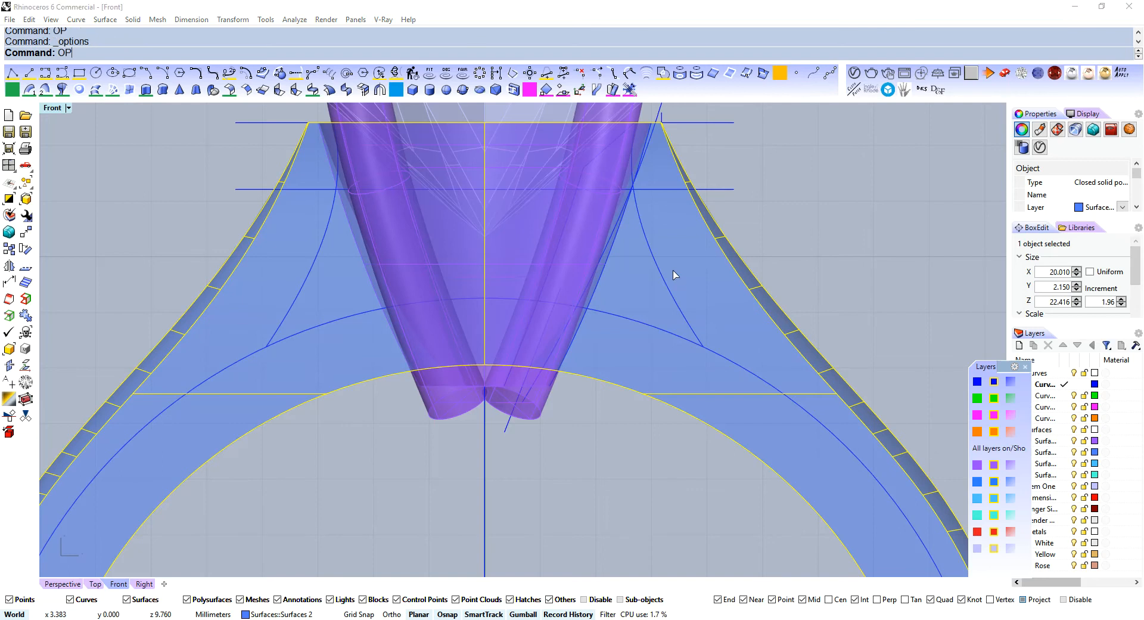
Add the alias W for _WireCut in Rhino Options
{"action": "key", "text": "Enter"}
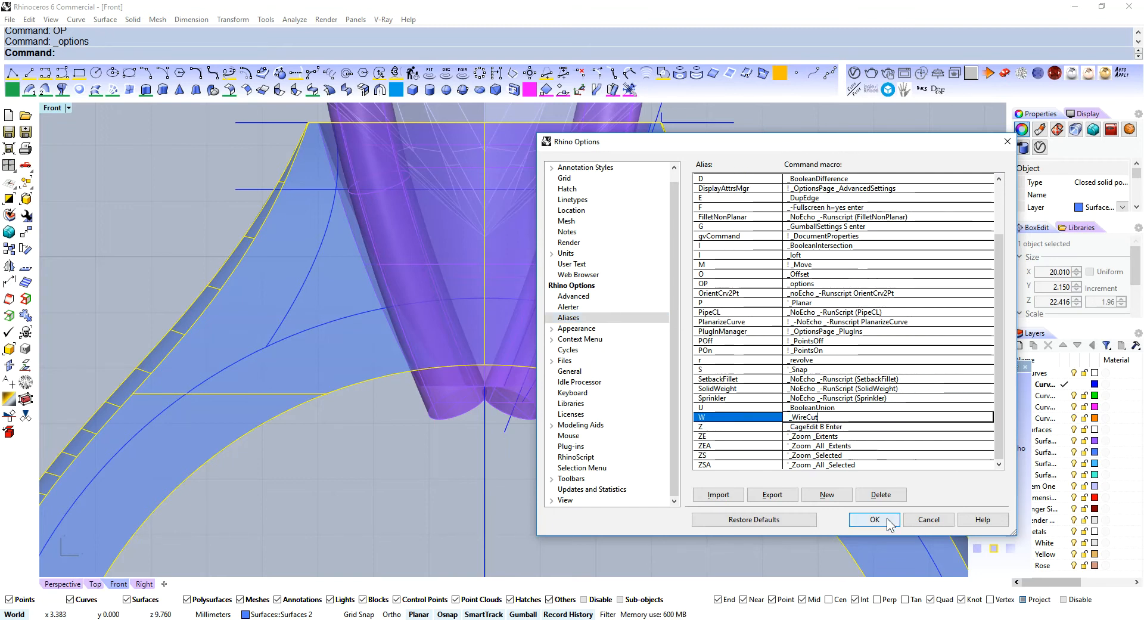
{"action": "left_click", "coordinate": [875, 520]}
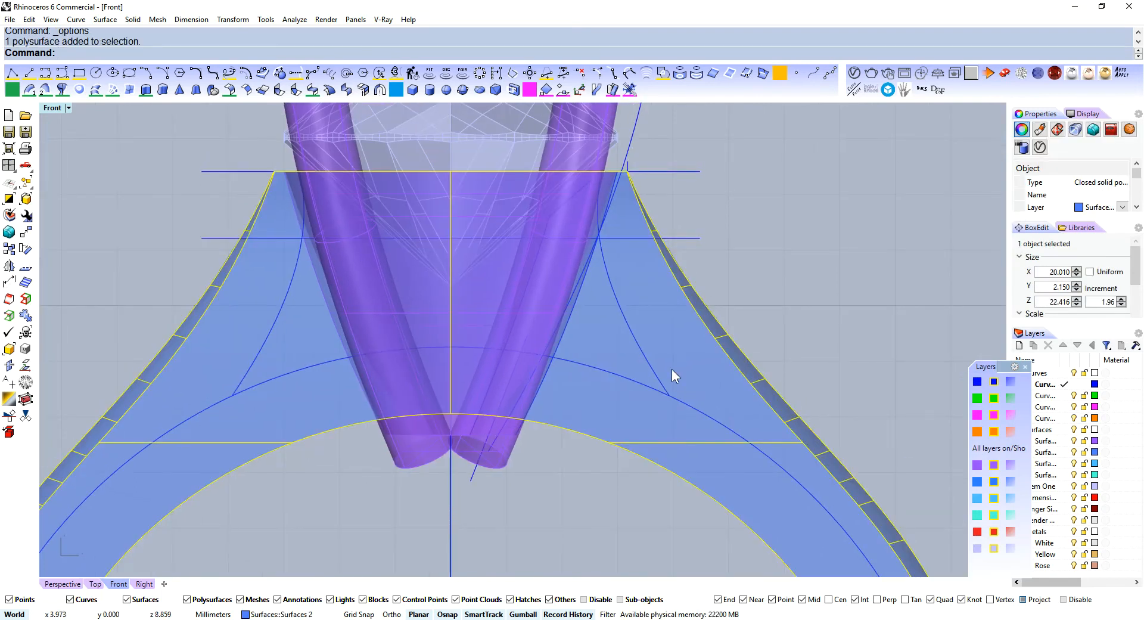
{"action": "type", "text": "W"}
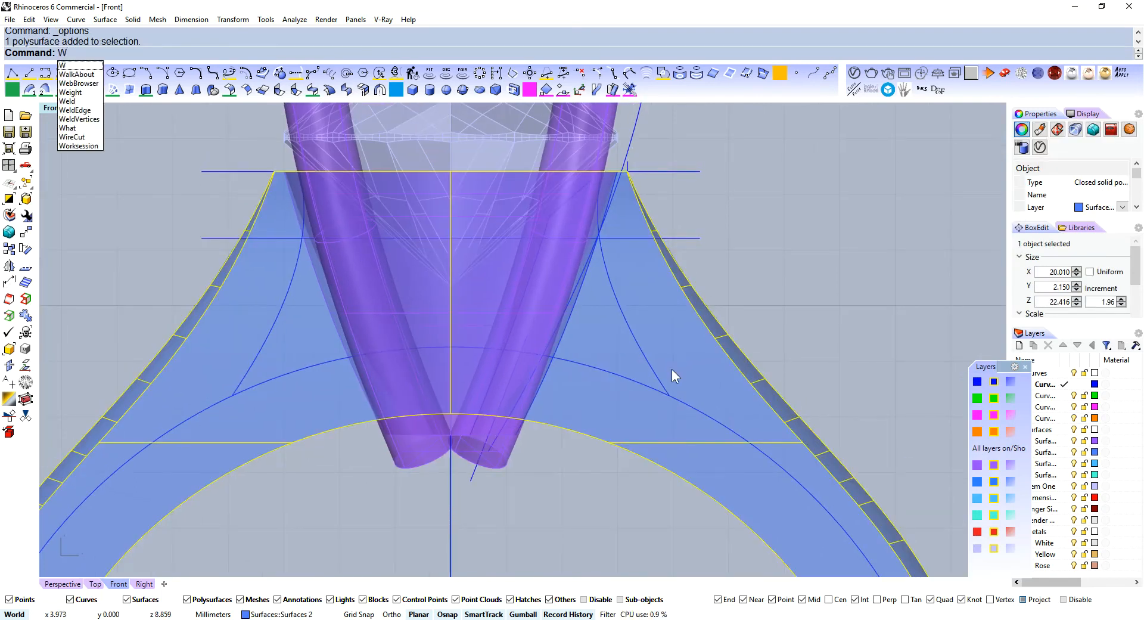
{"action": "left_click", "coordinate": [72, 137]}
{"action": "type", "text": "OP"}
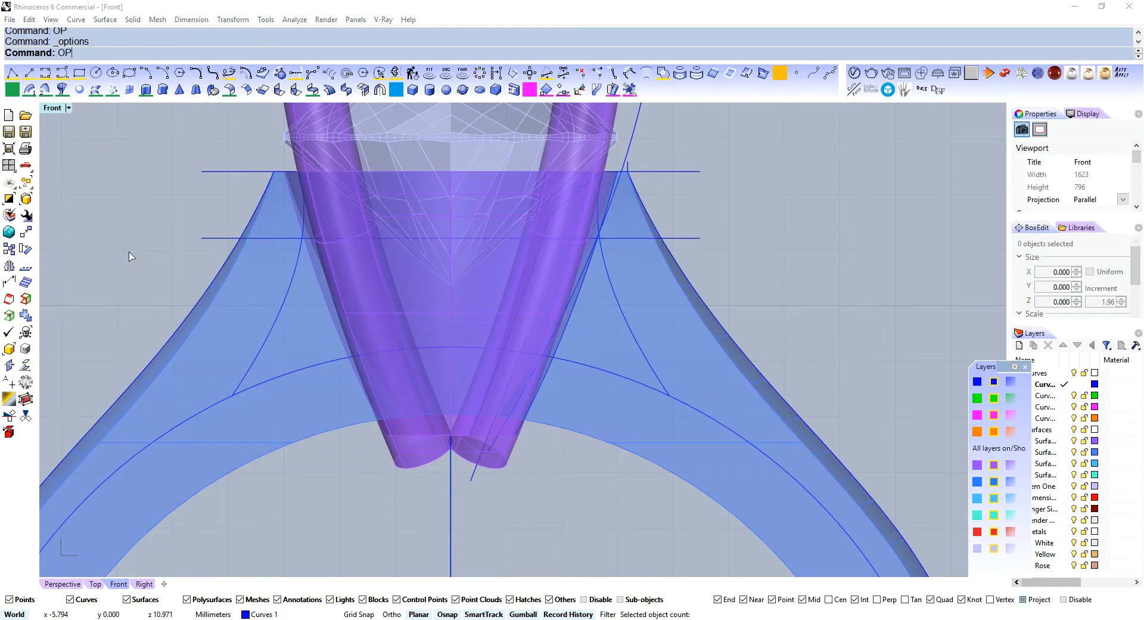
{"action": "key", "text": "Enter"}
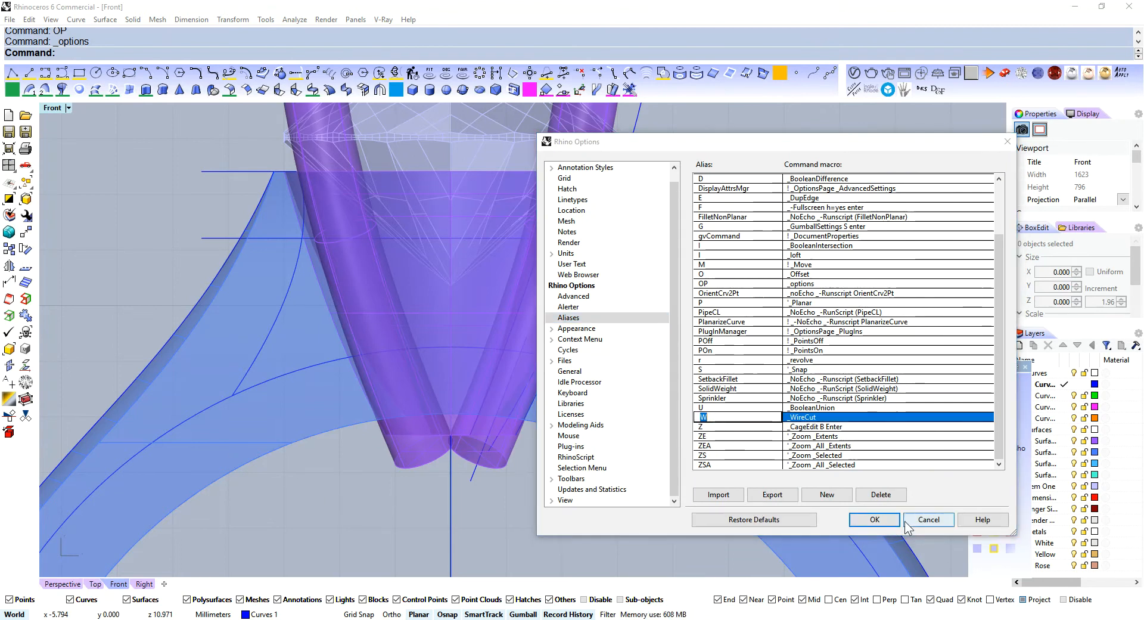
{"action": "left_click", "coordinate": [874, 519]}
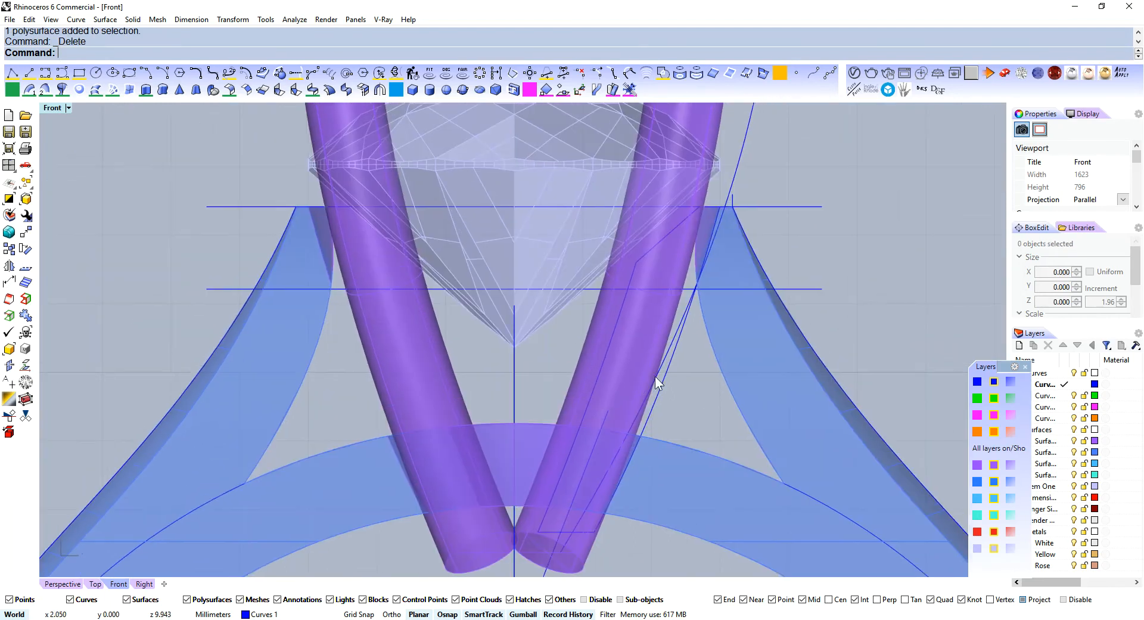
Undo the last action before cutting the triangular gallery
{"action": "key", "text": "Ctrl+z"}
{"action": "type", "text": "W"}
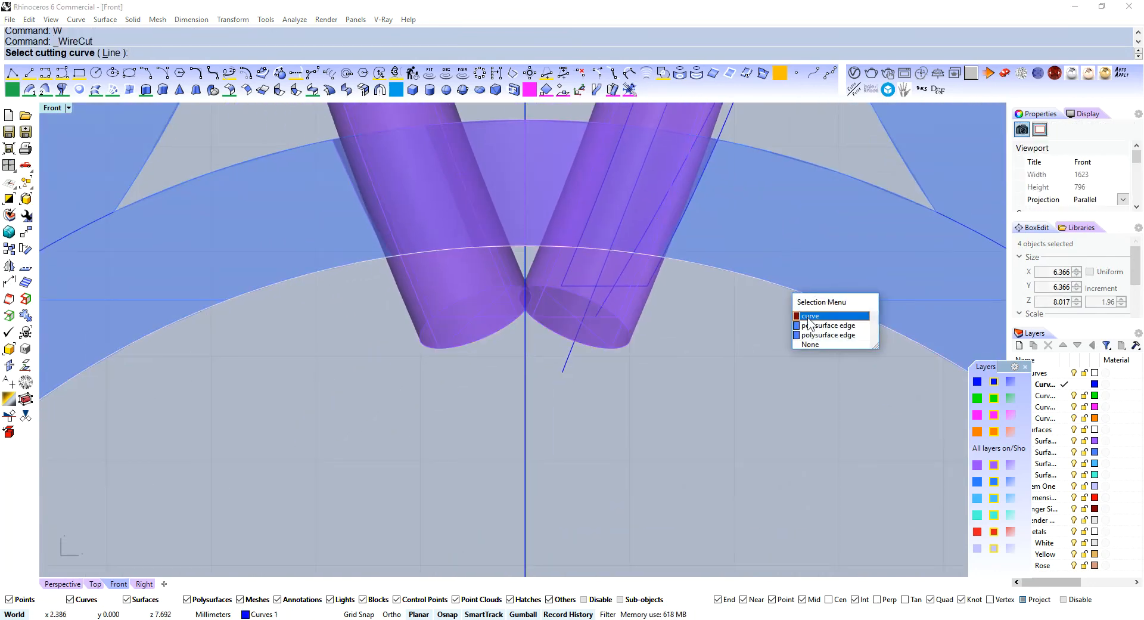
Cut through the band between the prong bases using the curve, then view Front
{"action": "left_click", "coordinate": [810, 316]}
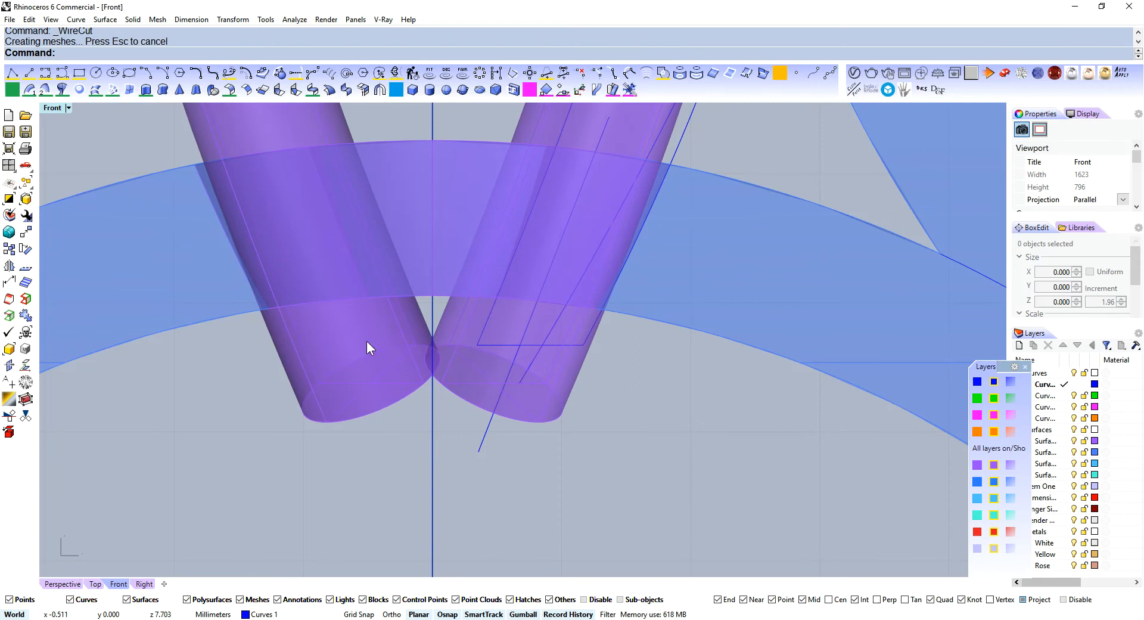
{"action": "left_click", "coordinate": [370, 347]}
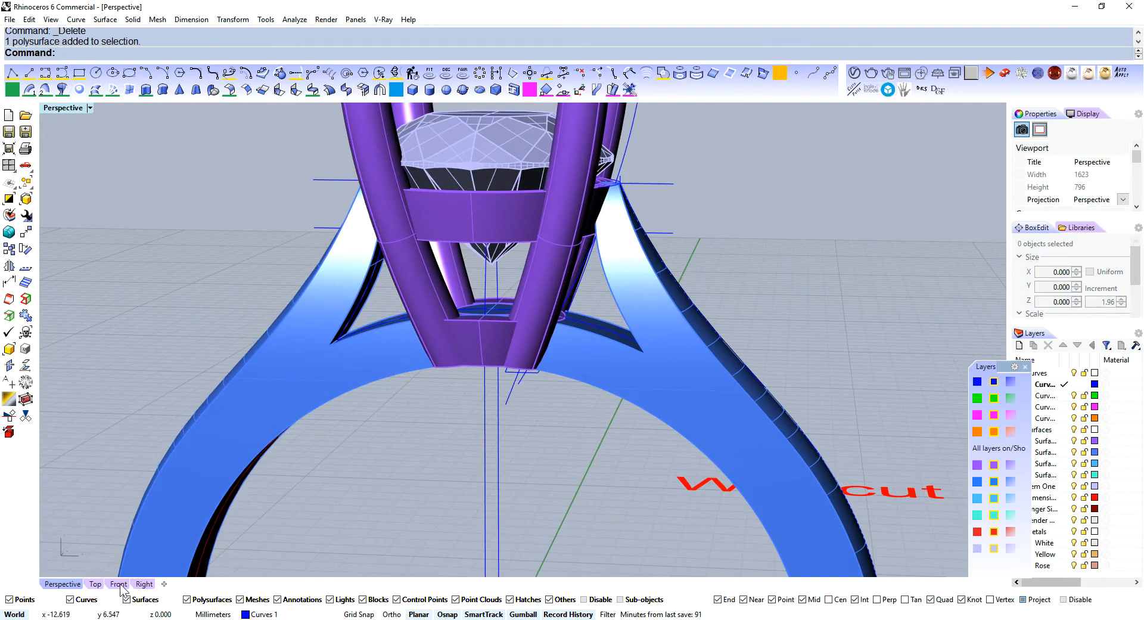
{"action": "left_click", "coordinate": [119, 584]}
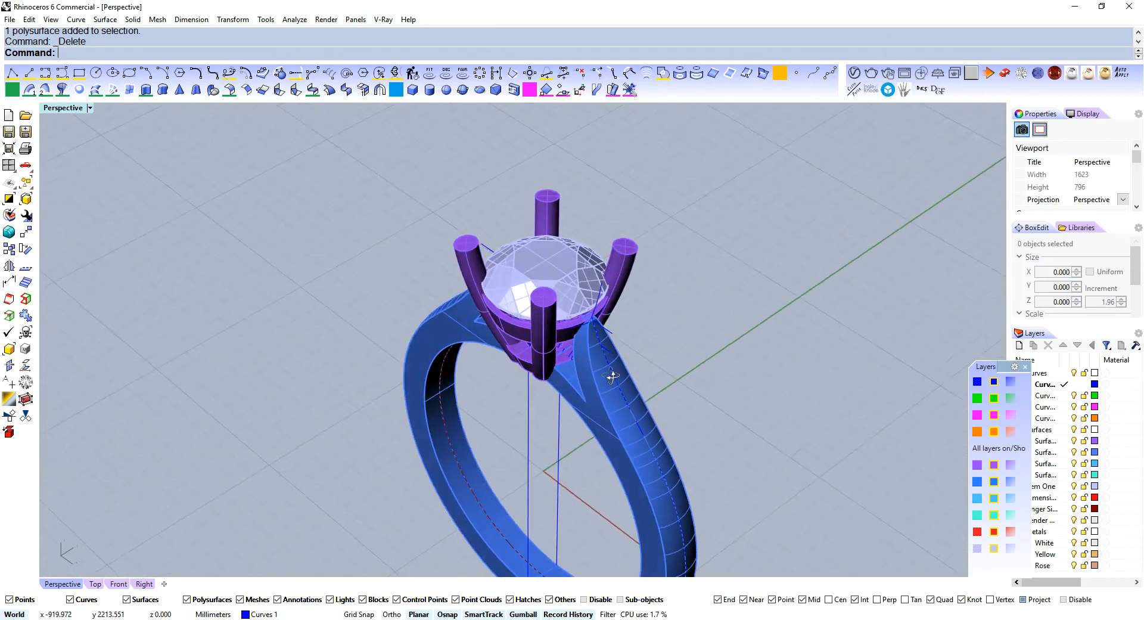
{"action": "left_click_drag", "start_coordinate": [614, 376], "coordinate": [638, 318]}
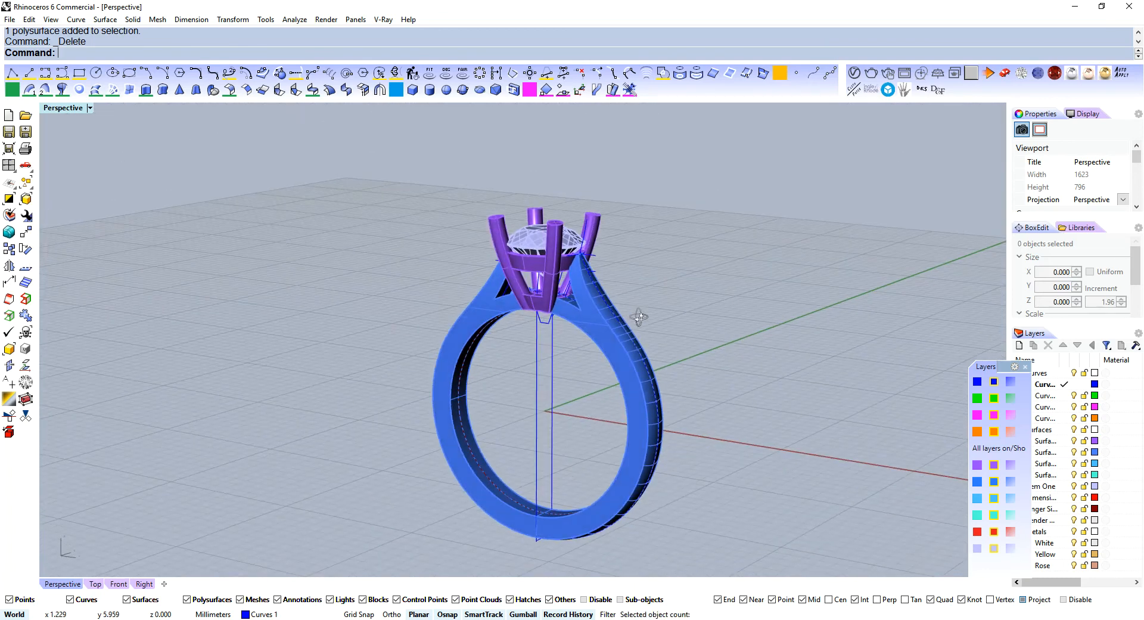
{"action": "left_click_drag", "start_coordinate": [638, 317], "coordinate": [598, 295]}
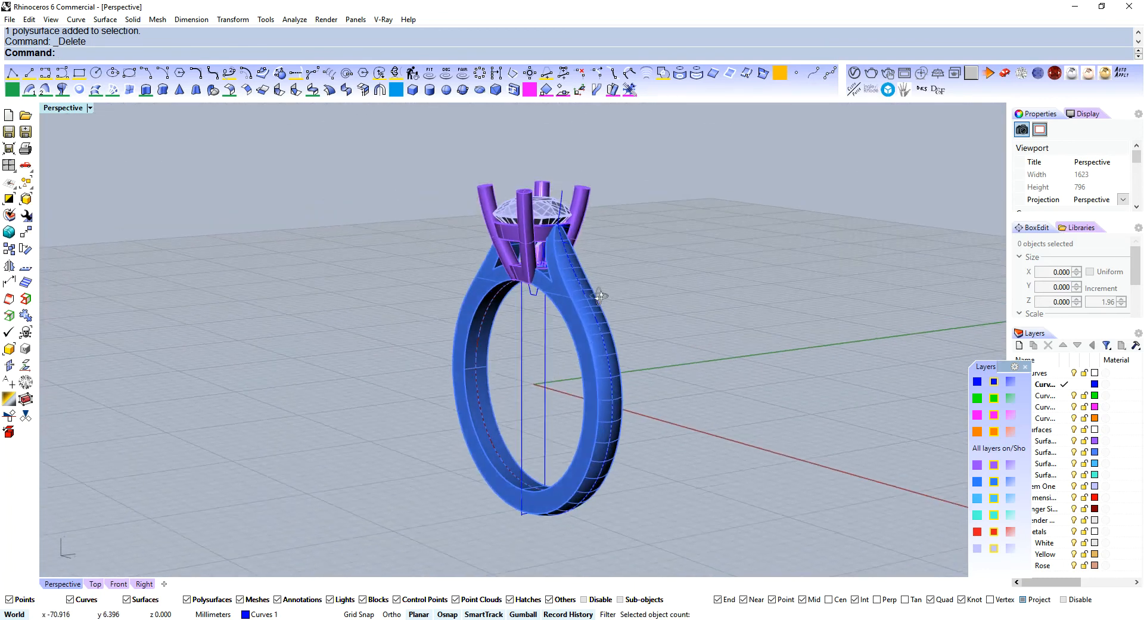
{"action": "left_click_drag", "start_coordinate": [598, 295], "coordinate": [591, 336]}
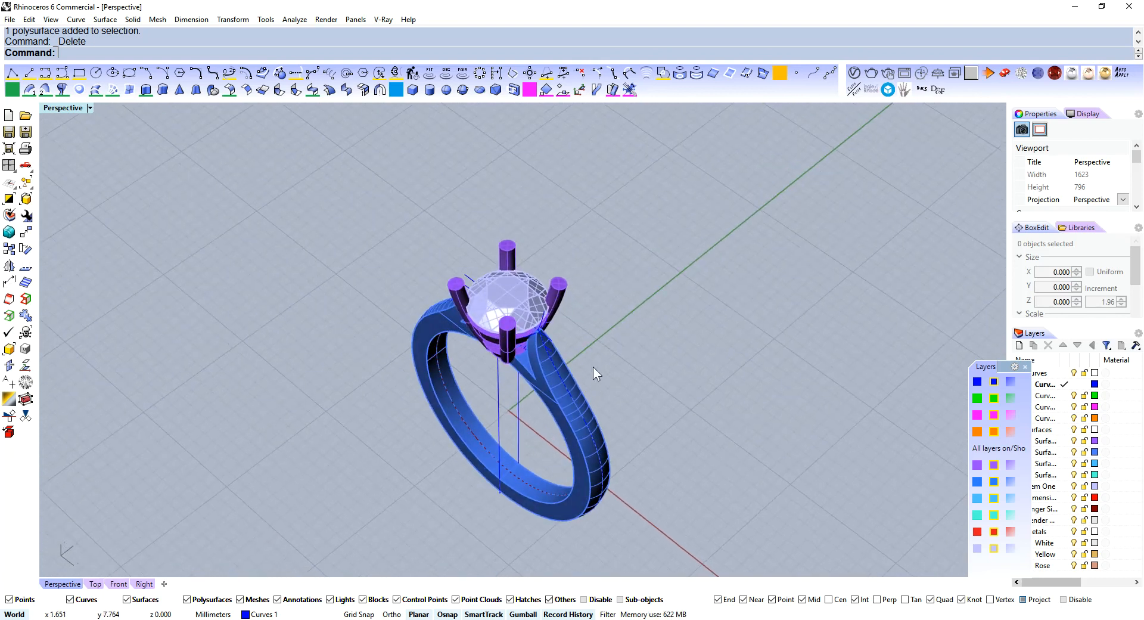
{"action": "mouse_move", "coordinate": [606, 412]}
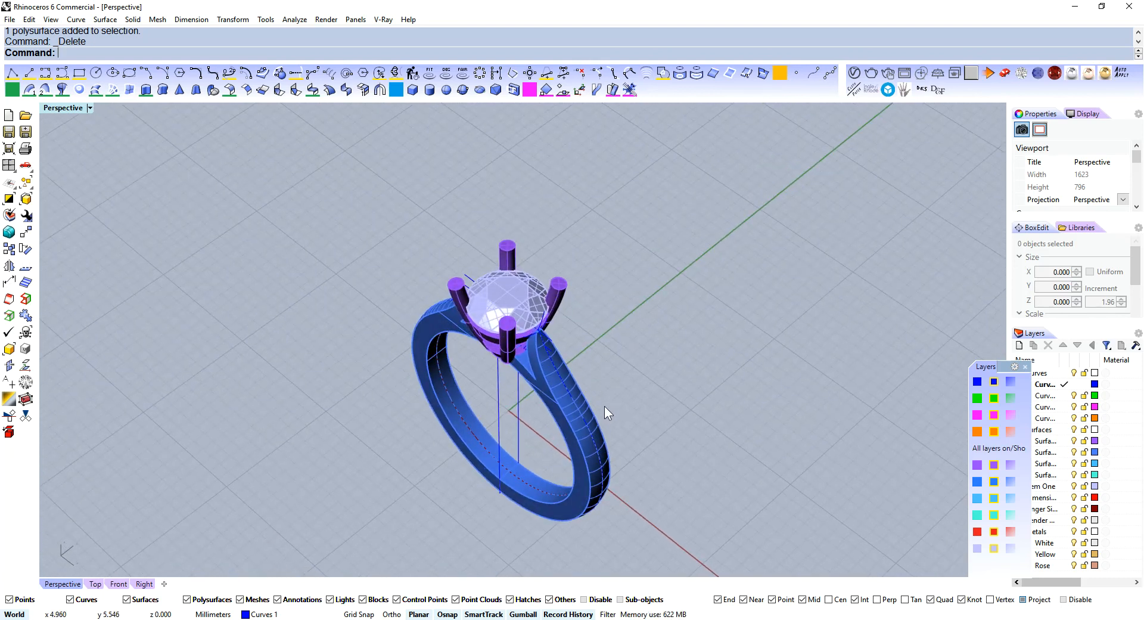
{"action": "left_click_drag", "start_coordinate": [609, 412], "coordinate": [635, 337]}
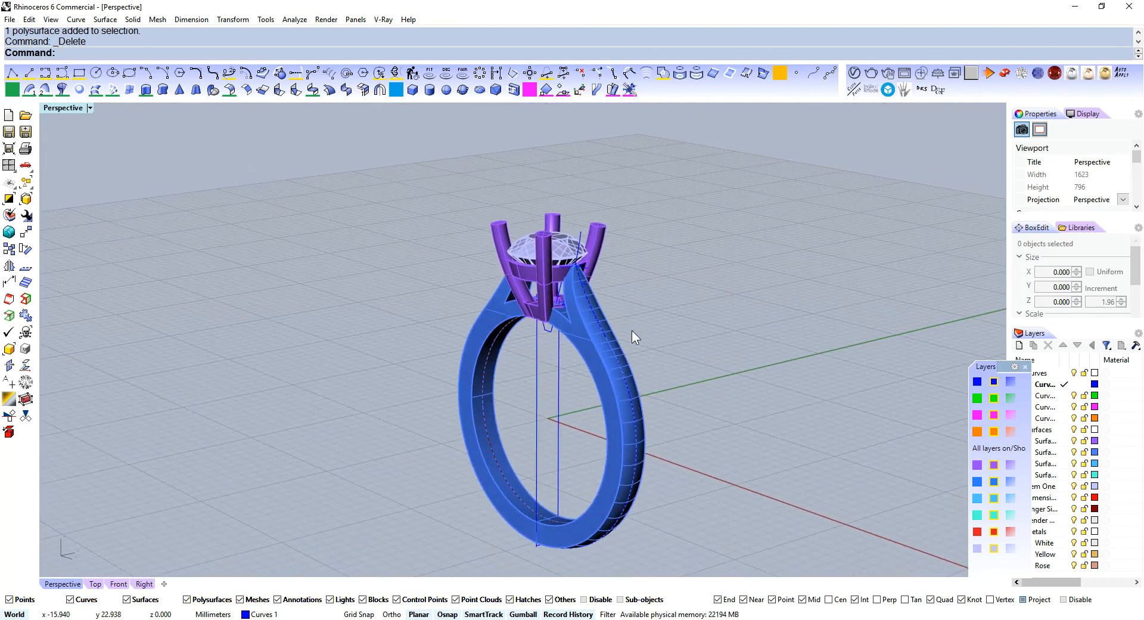